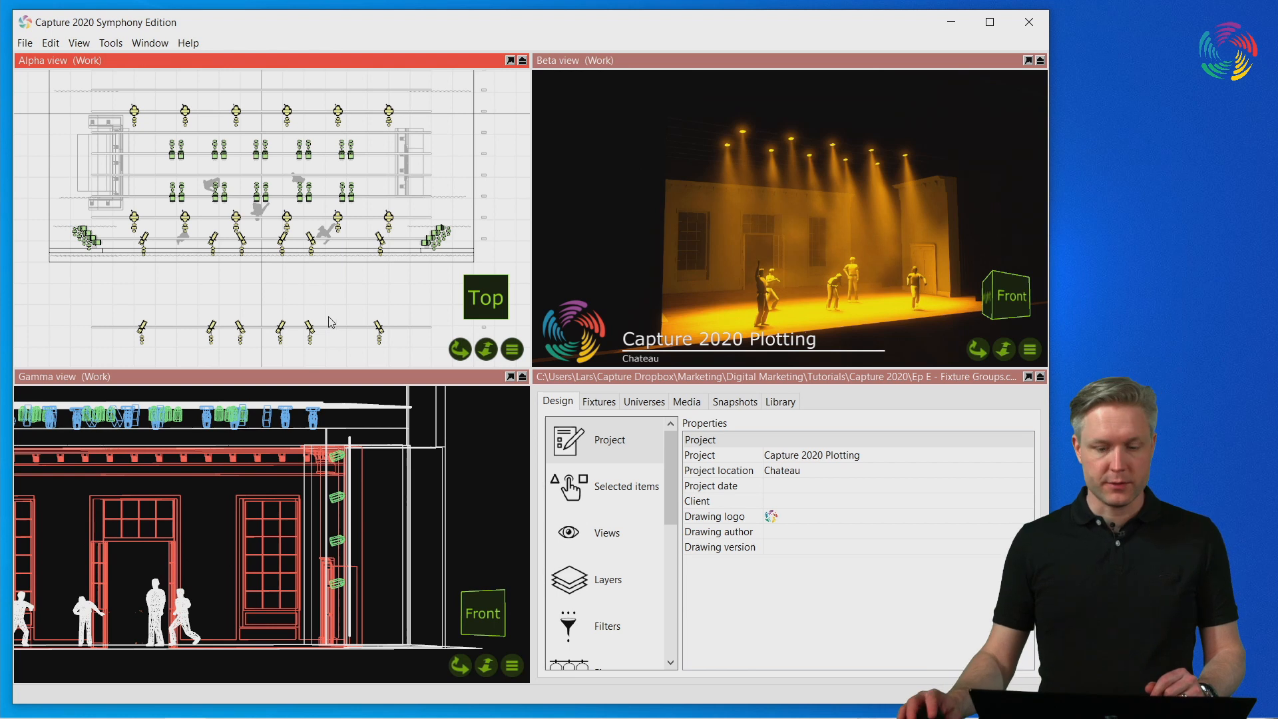
Show the Fixture groups page on the Design tab with the lower-truss fixtures selected
scroll(down, 3)
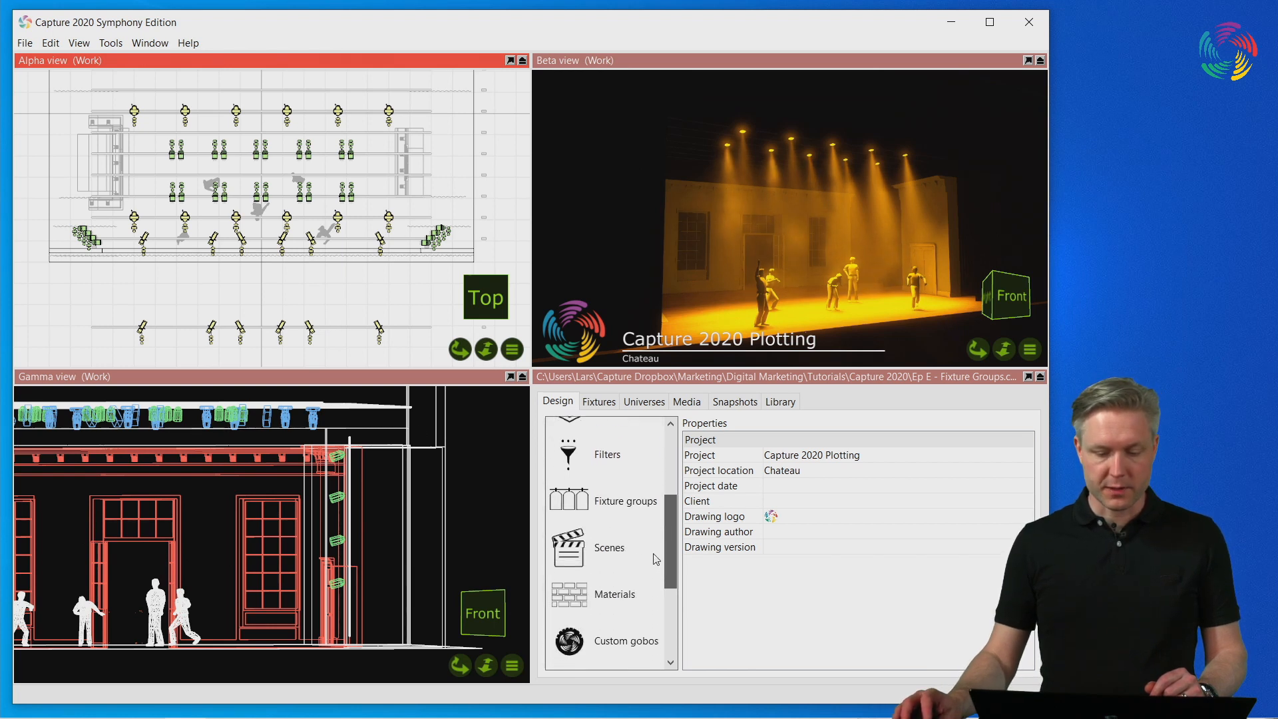
click(613, 501)
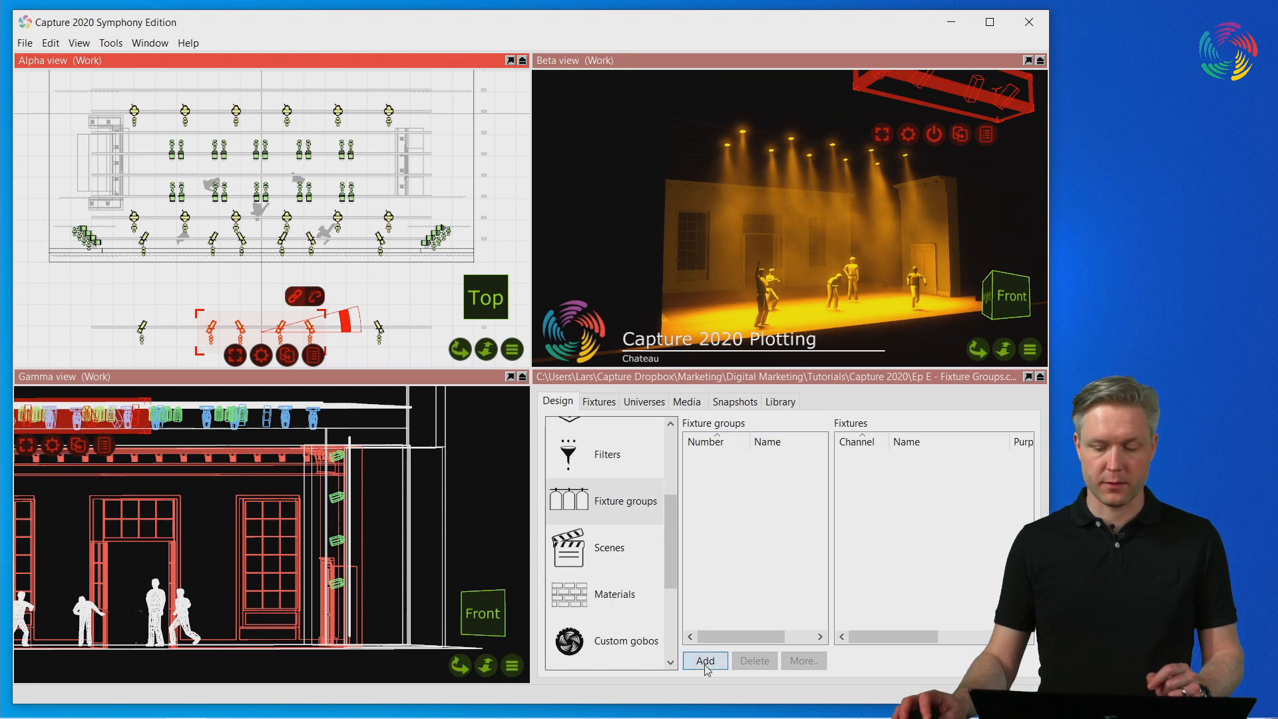
Add fixture group 101.11 from the four selected Niethammer HPZ 115 D fixtures
click(705, 660)
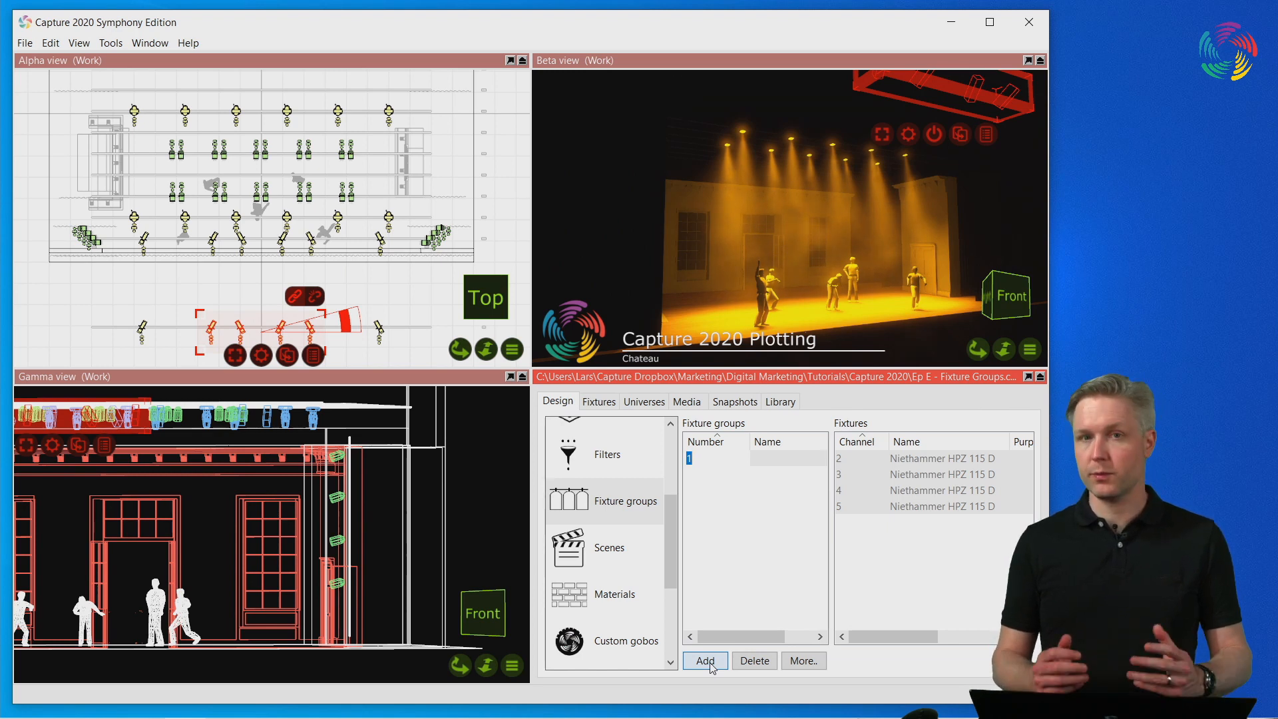
text(101)
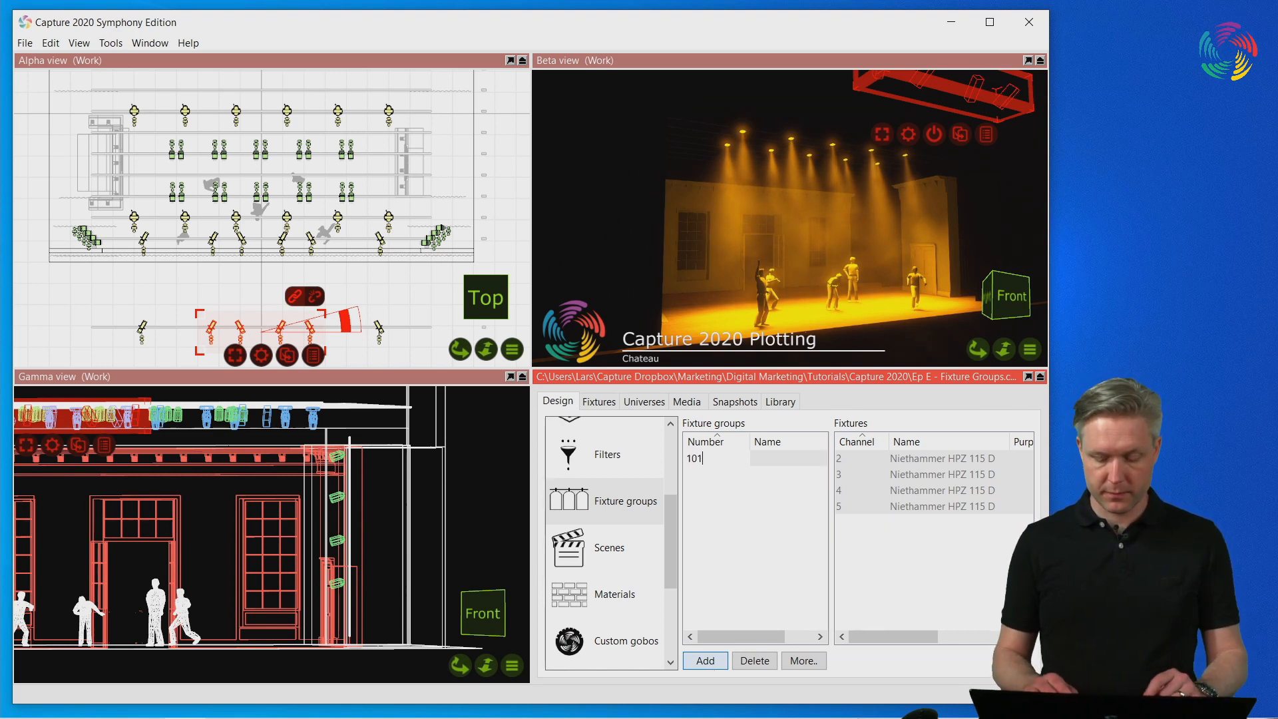
text(.)
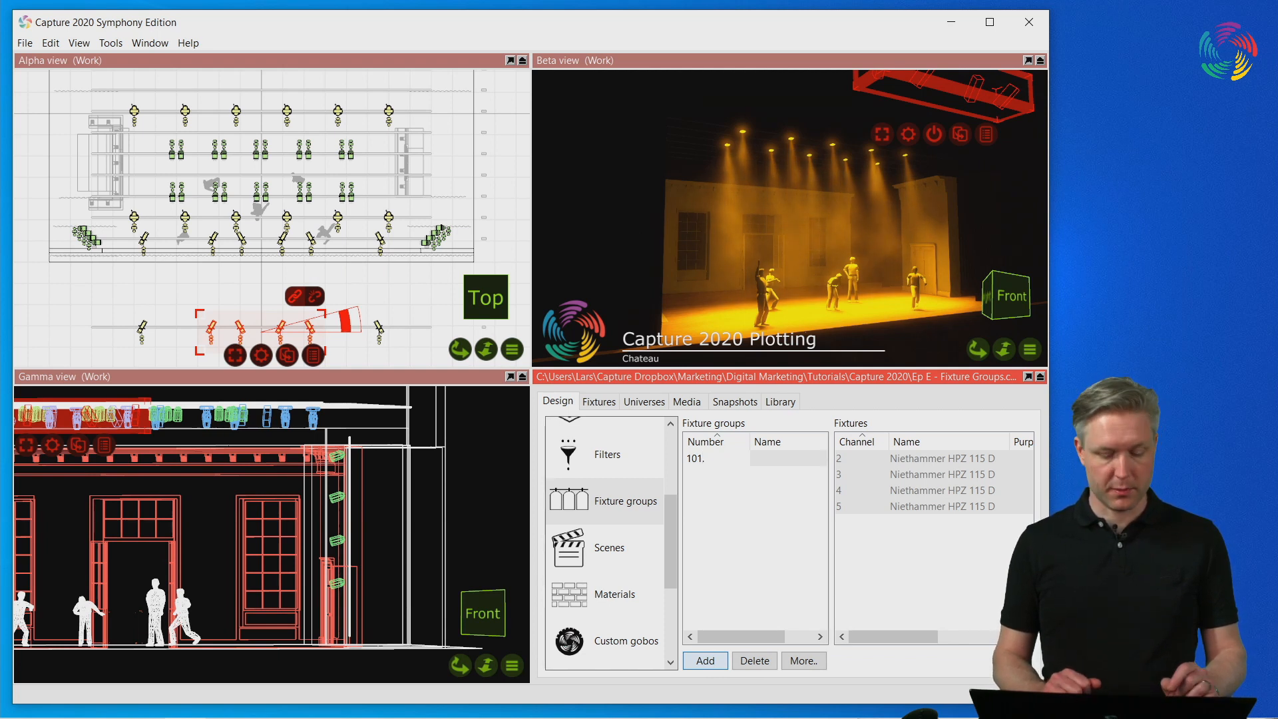
click(706, 660)
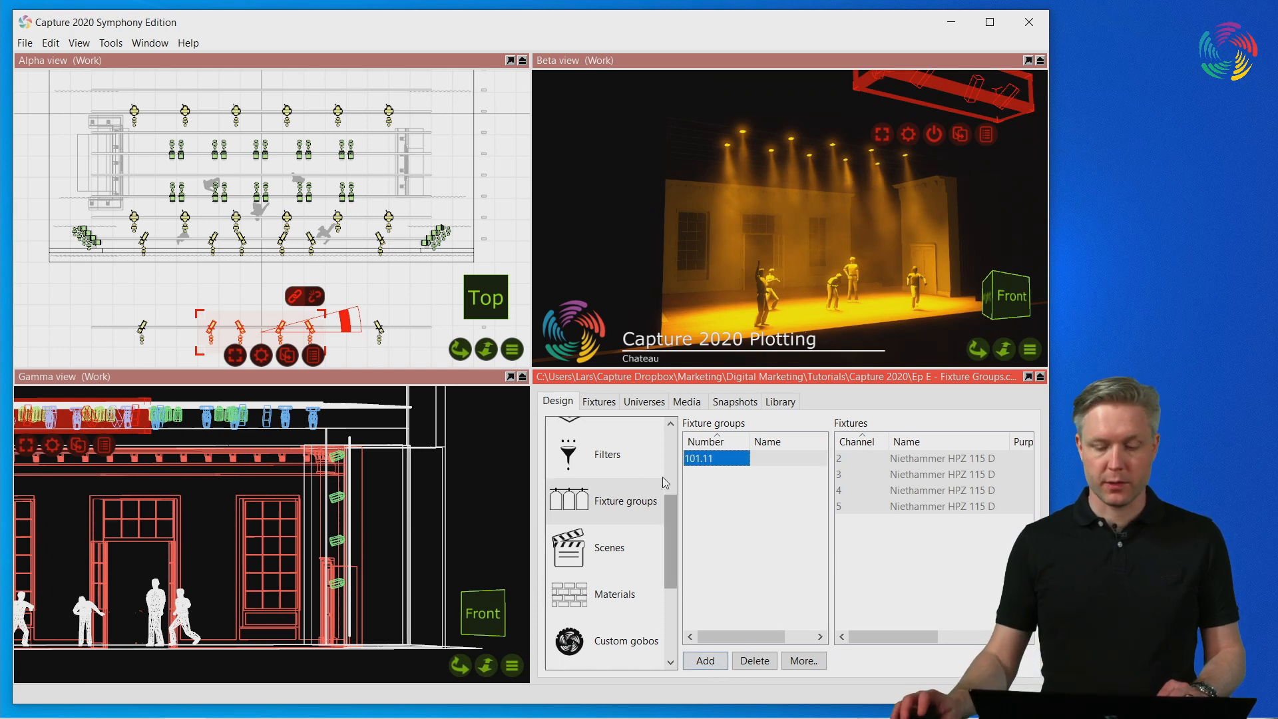
click(754, 660)
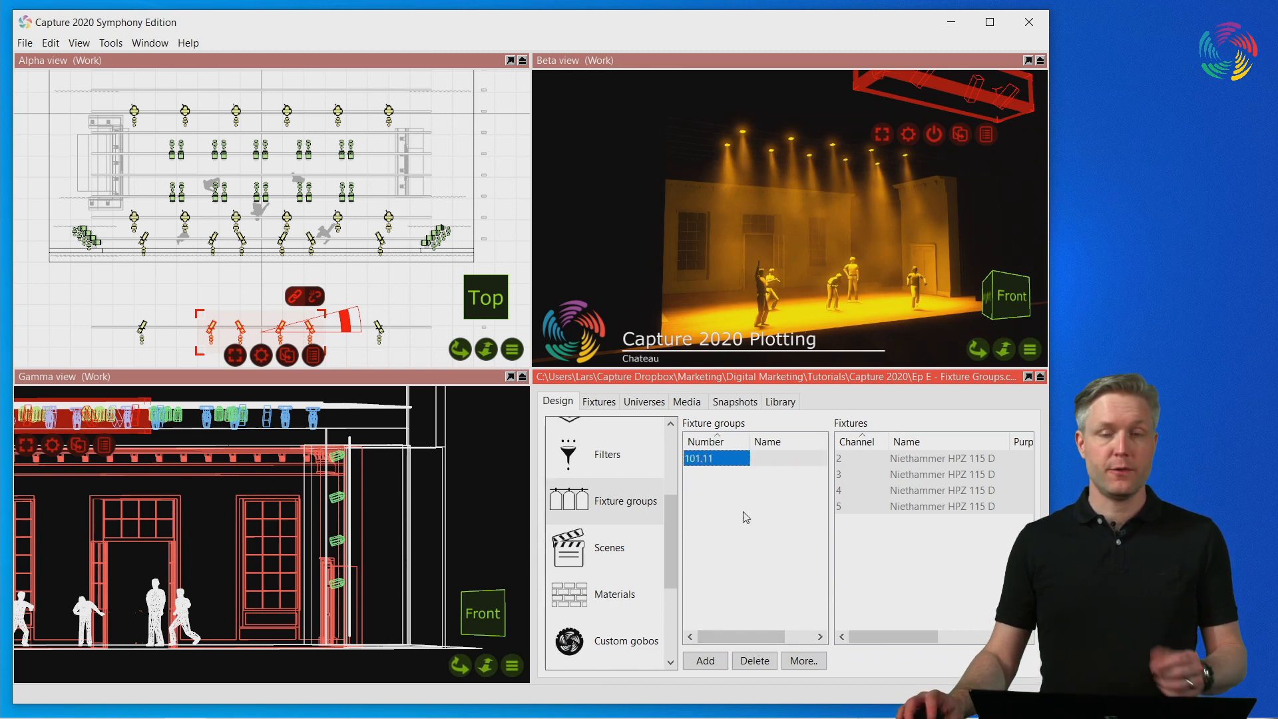
mouse_move(1001, 499)
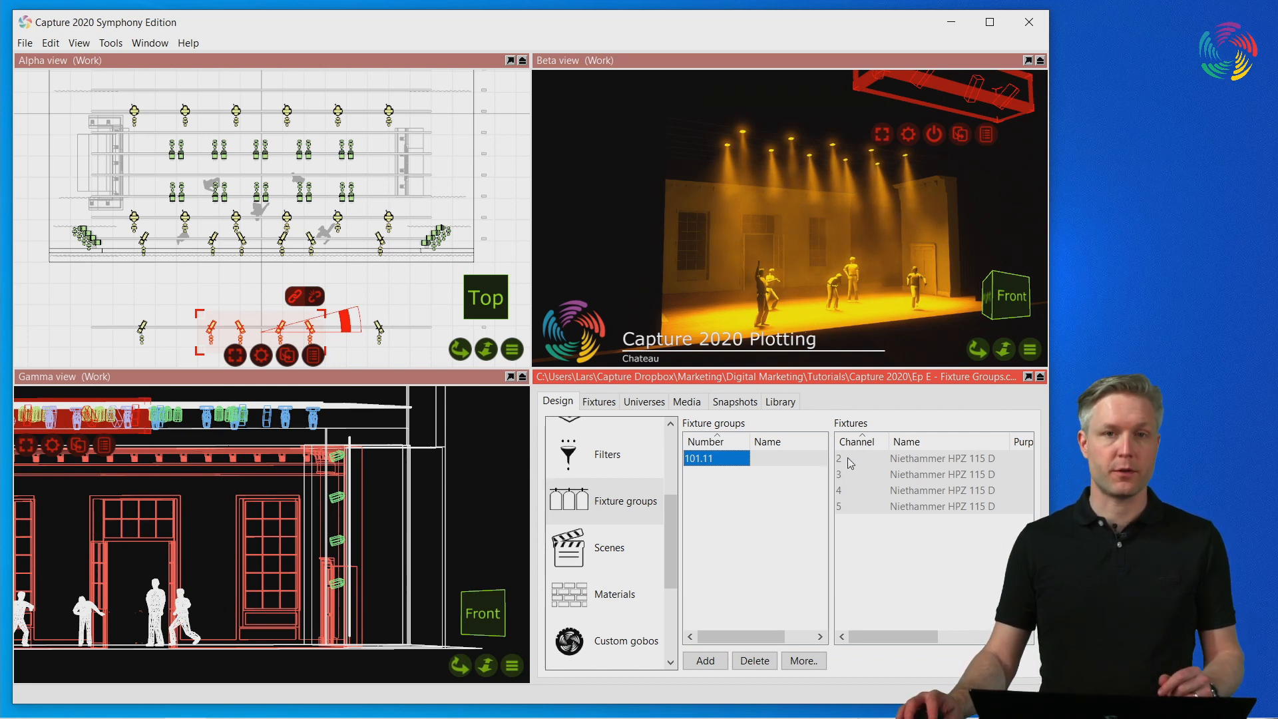
Select channel 3 in group 101.11's fixture list so only it is highlighted in the plan
click(863, 474)
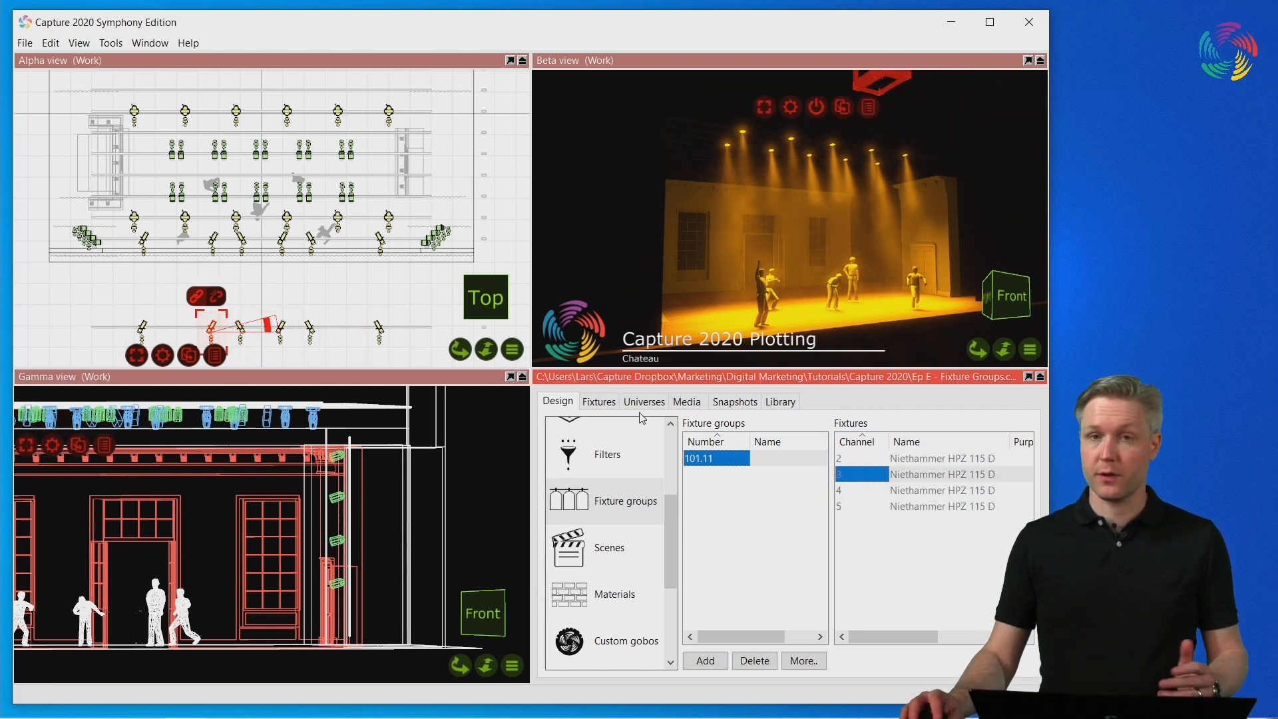
click(941, 490)
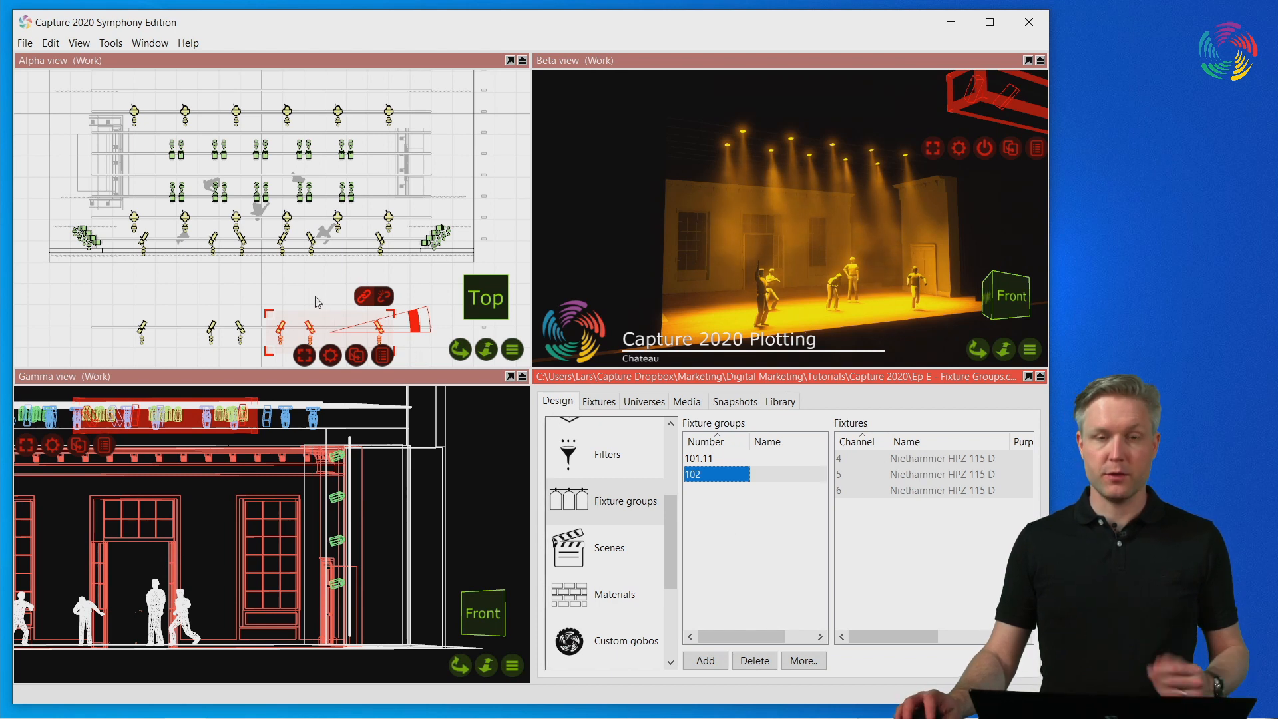
mouse_move(297, 306)
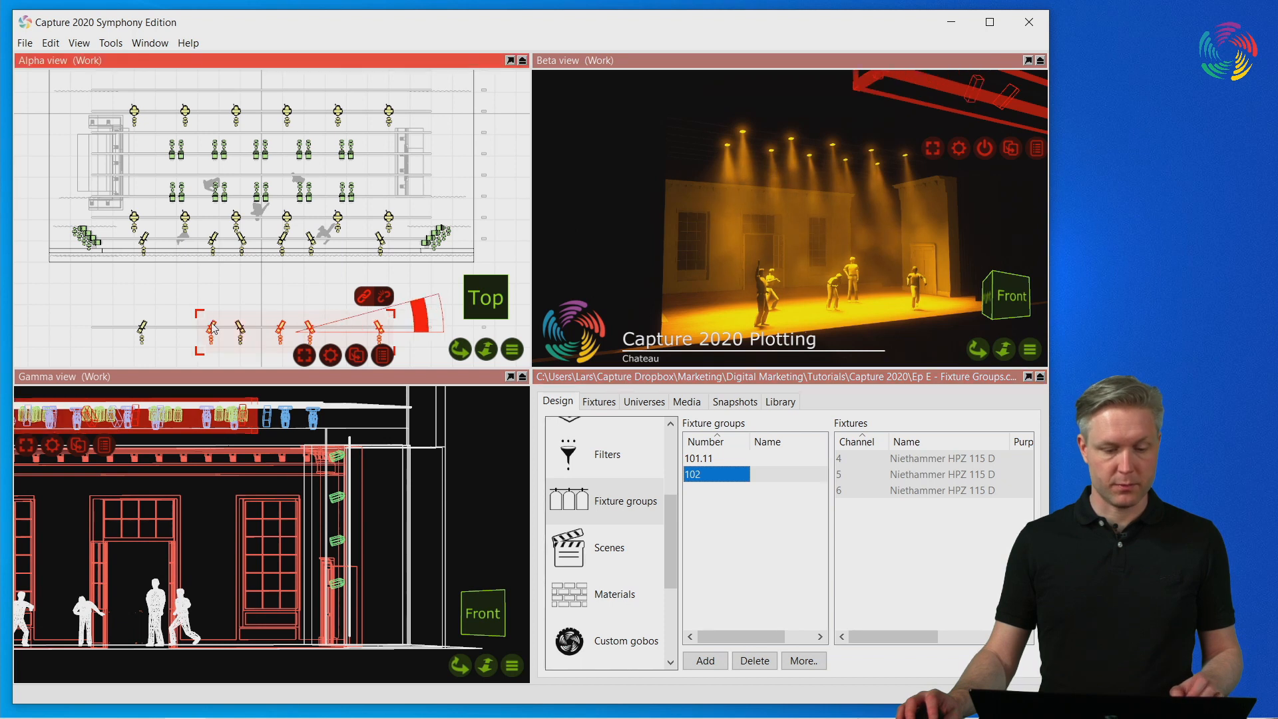
mouse_move(807, 564)
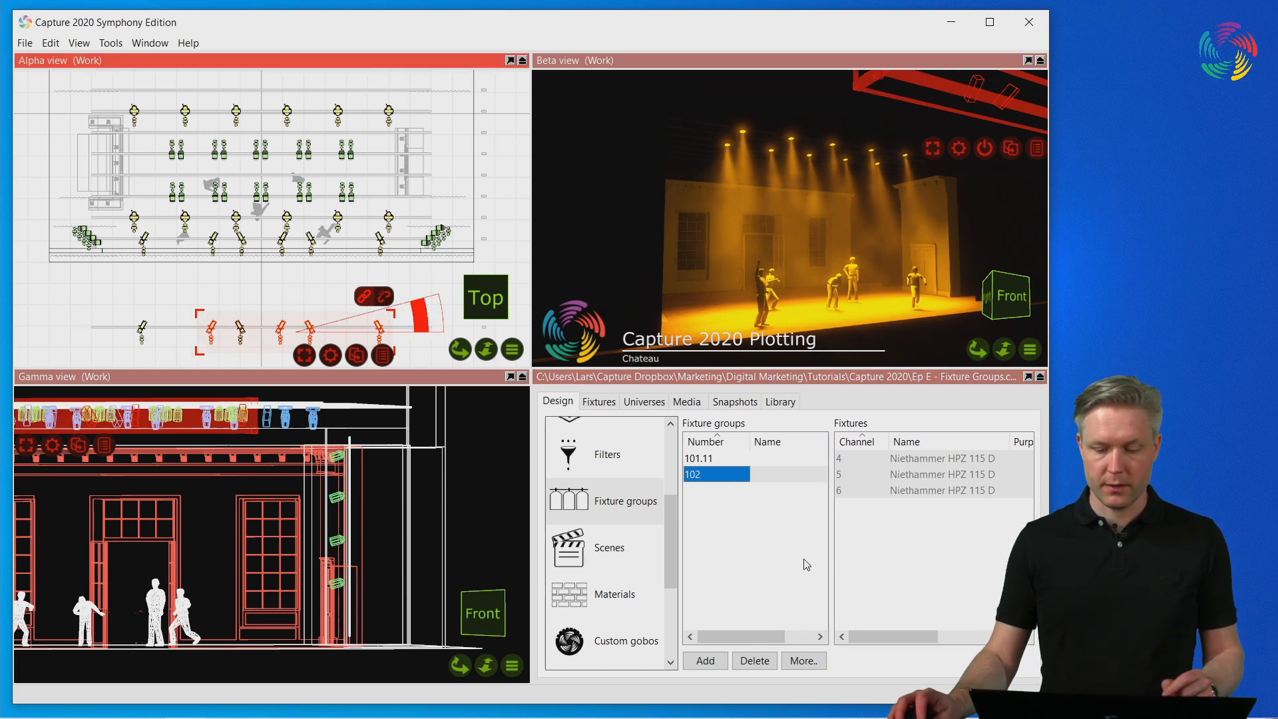
mouse_move(760, 572)
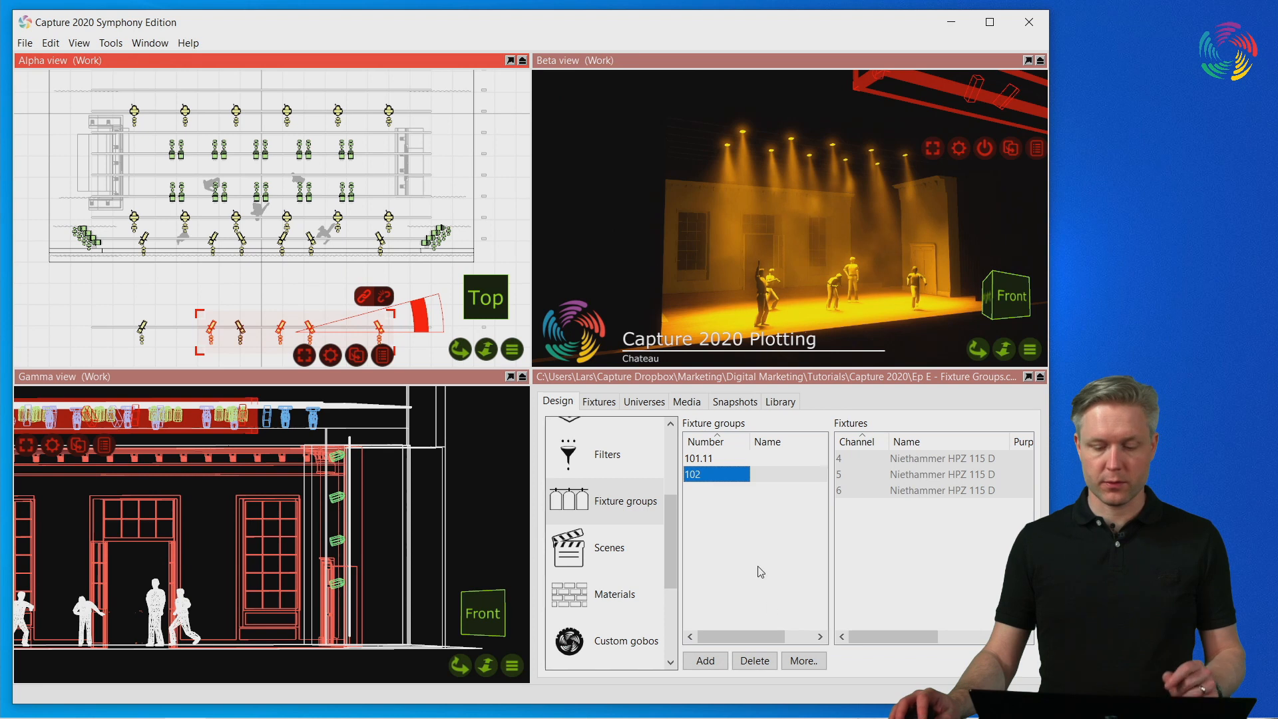
Update group 102 so it holds the selected channels 3 to 6
click(804, 660)
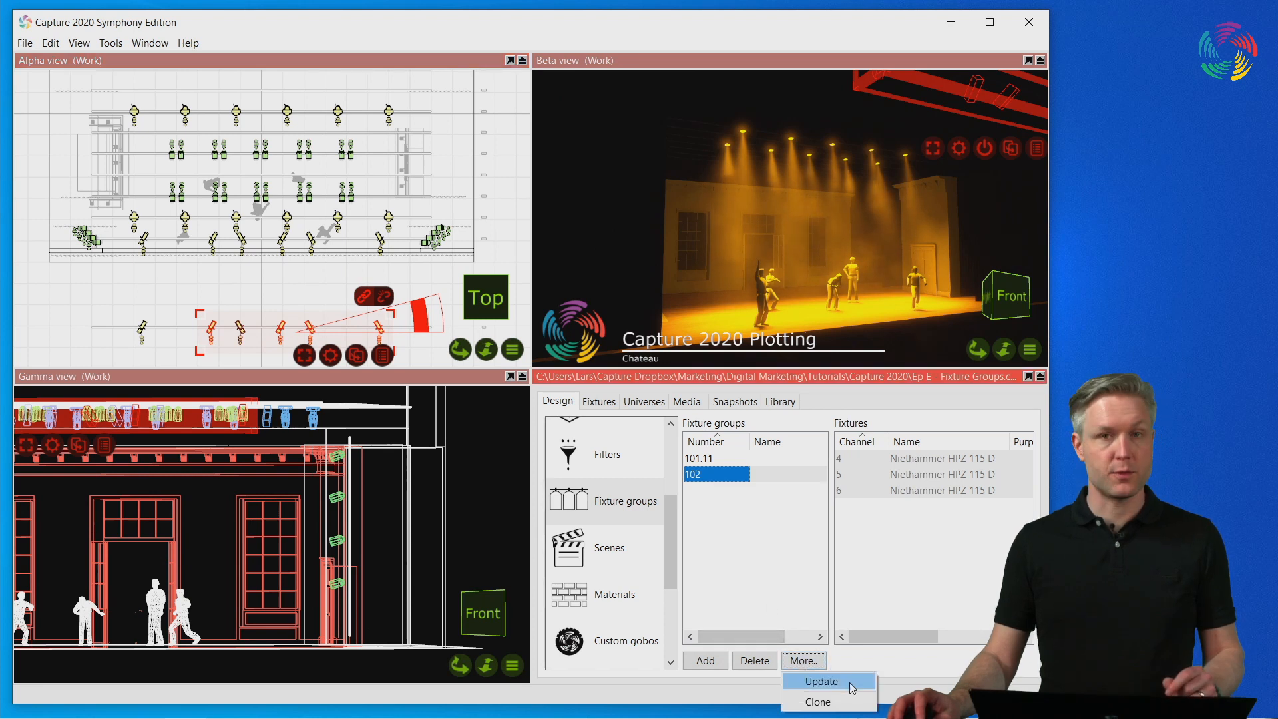
click(823, 682)
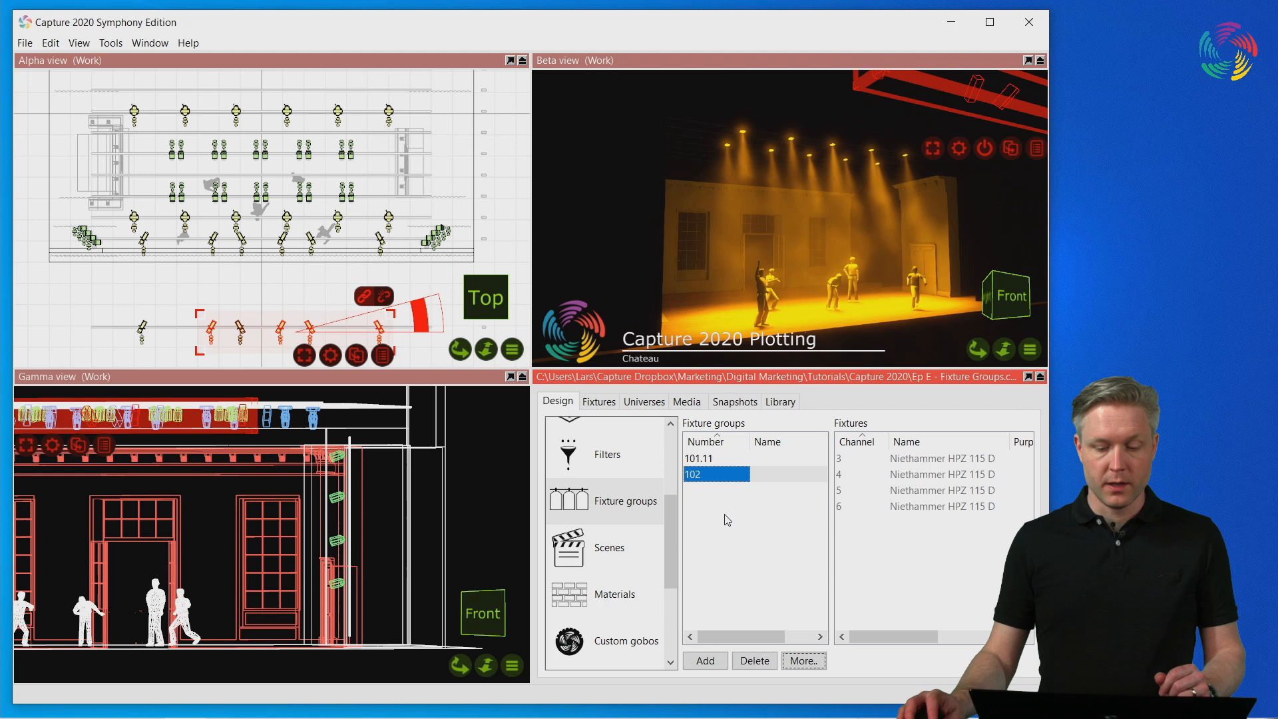
mouse_move(733, 518)
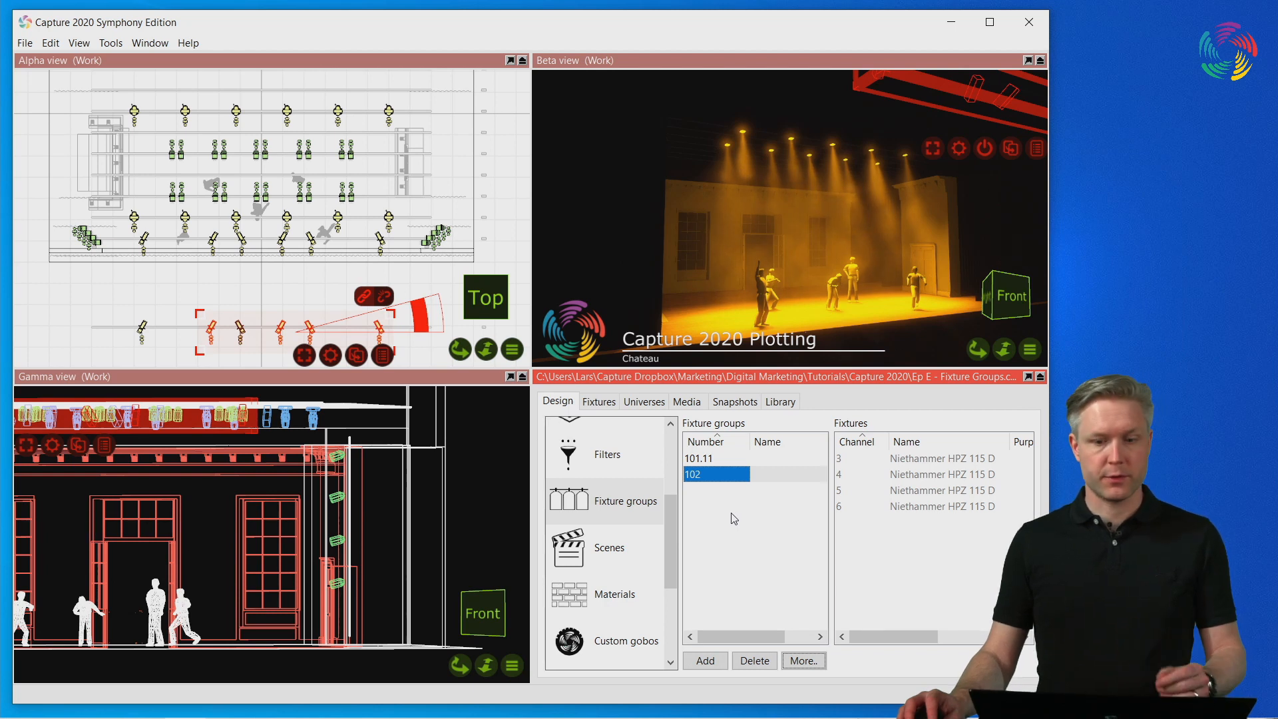
mouse_move(748, 507)
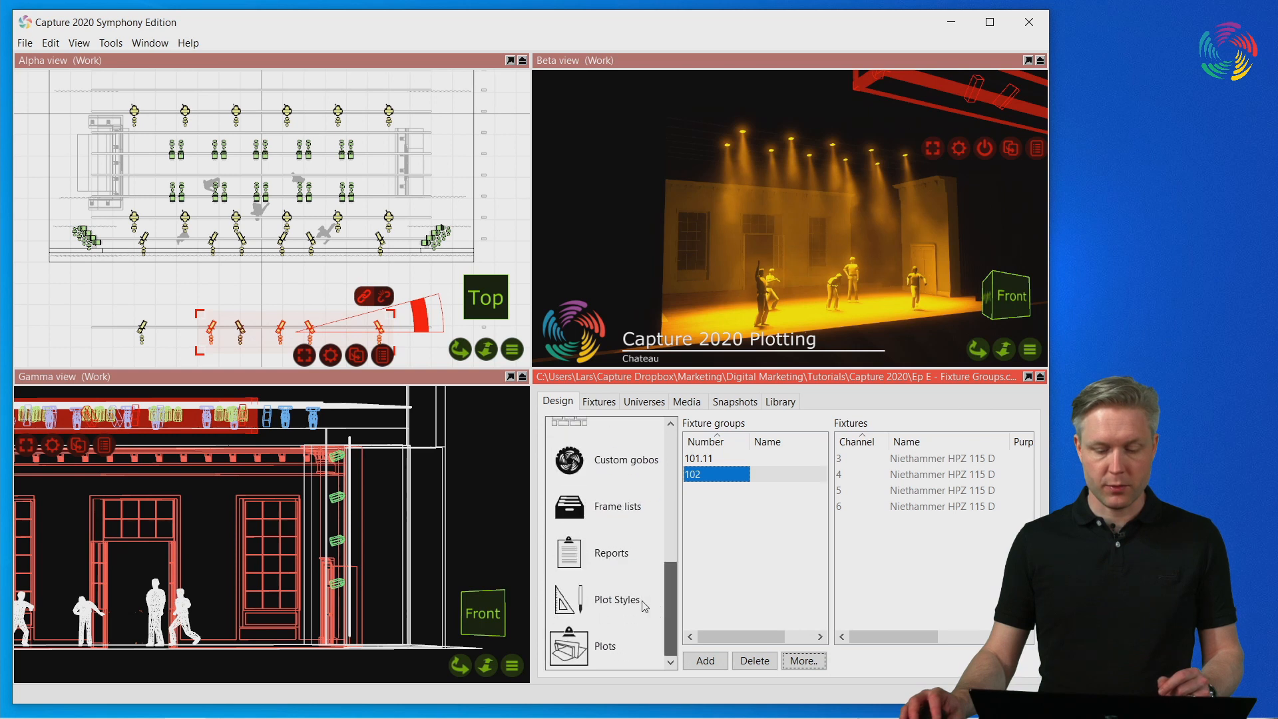
Add a fixture groups report in Reports and bring it up for editing
click(610, 552)
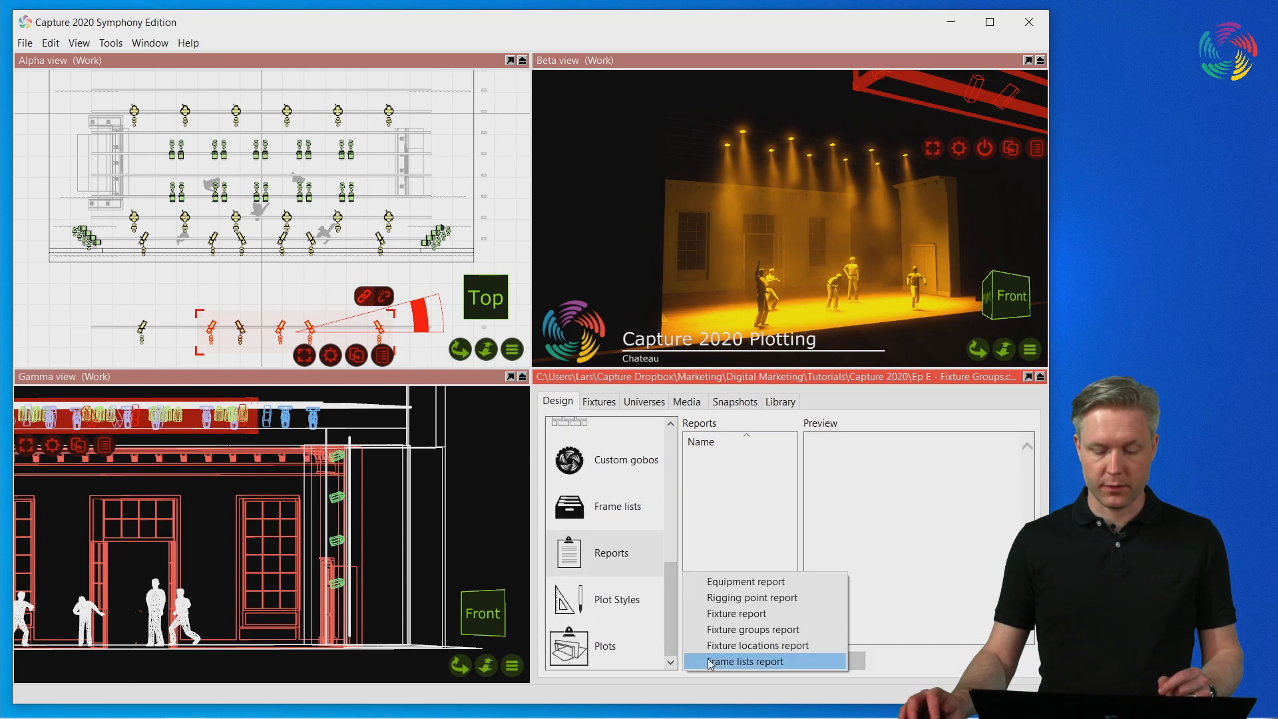
mouse_move(817, 635)
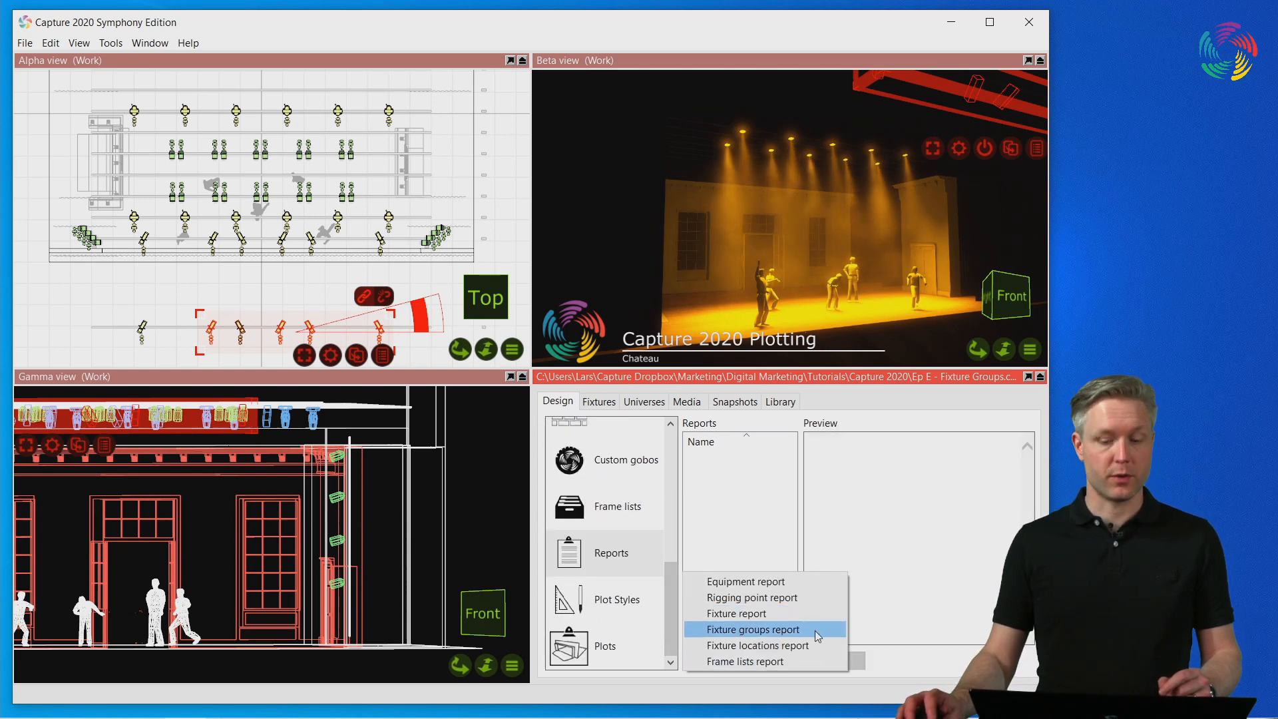
click(752, 628)
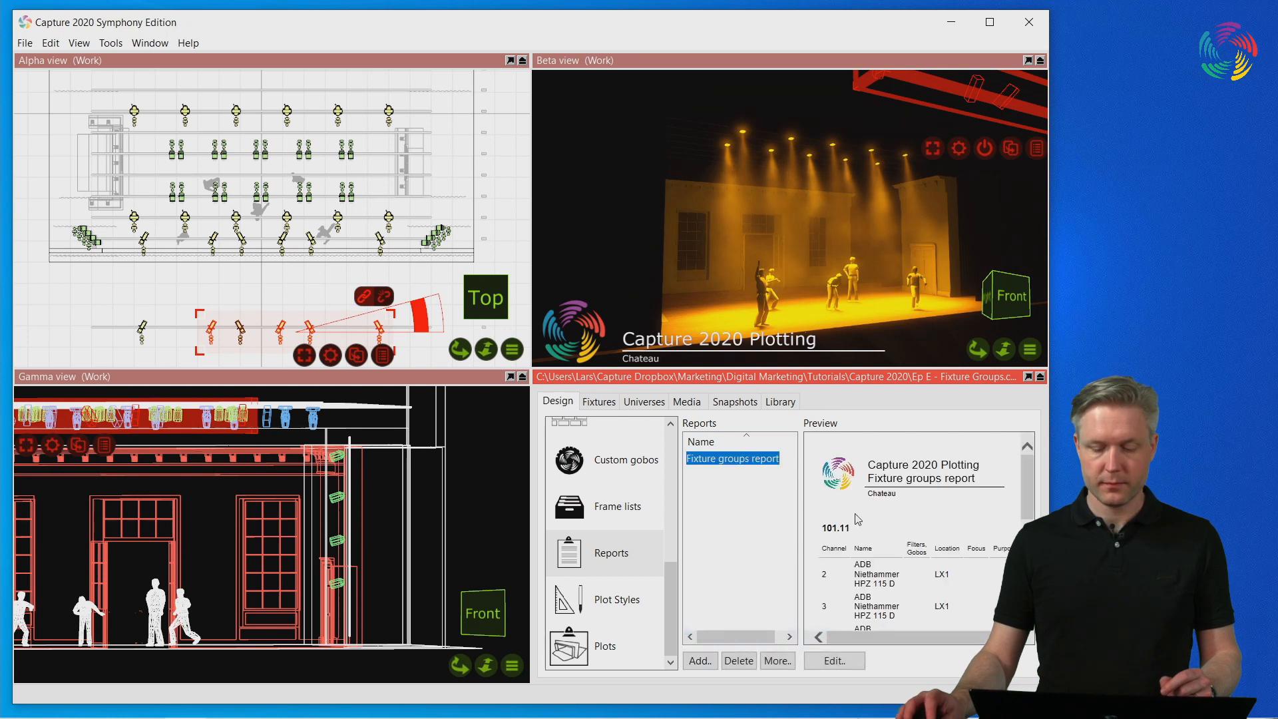
click(833, 660)
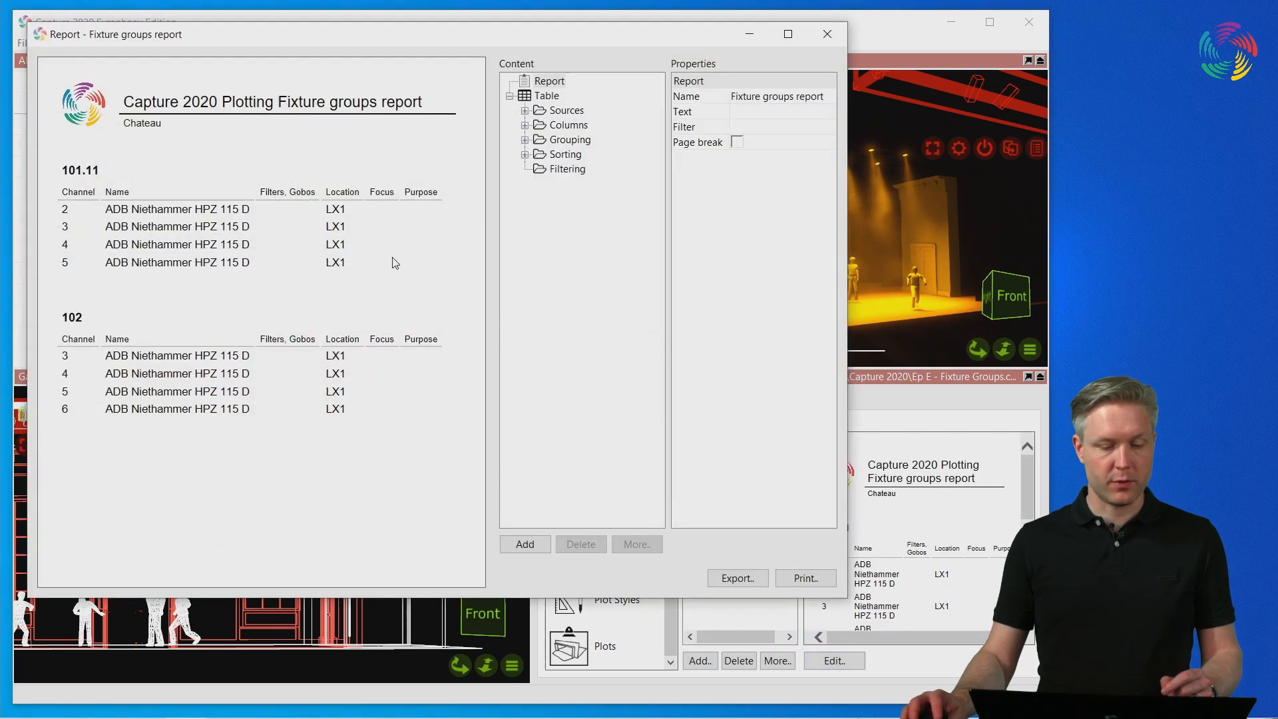
mouse_move(389, 291)
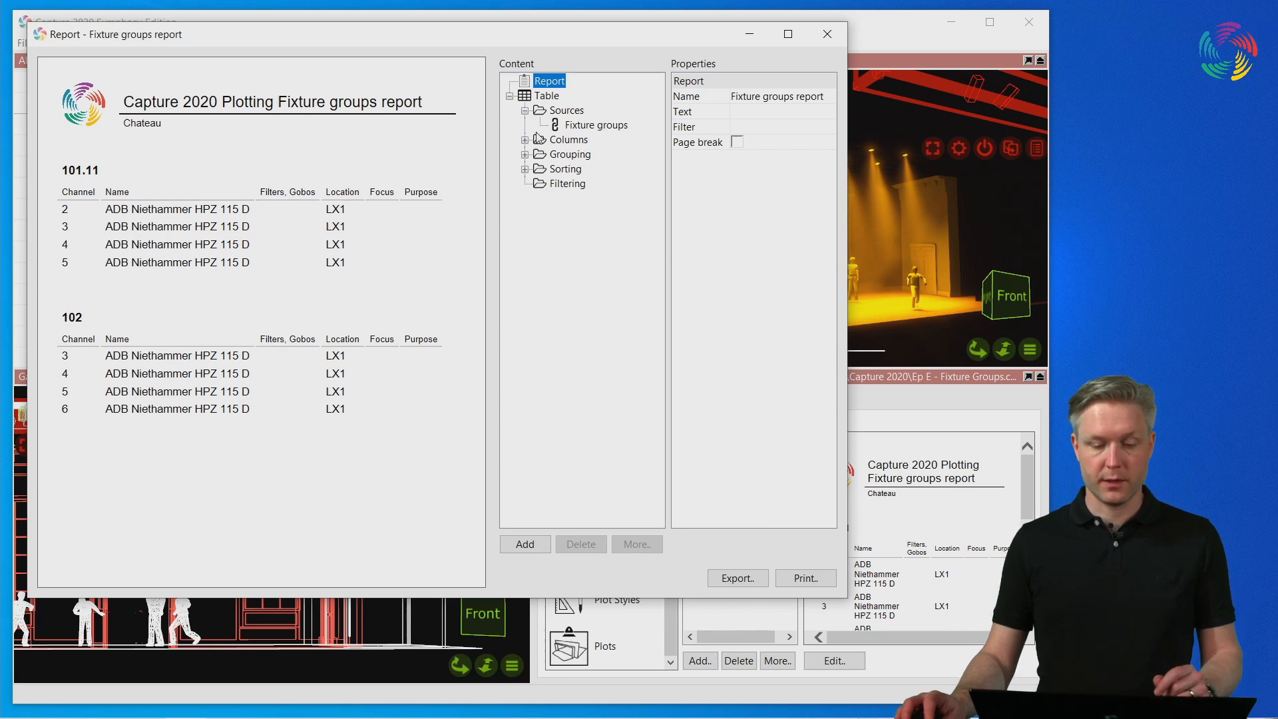
Expand the report table's Sources and Columns to reveal the fixture groups source and column list
click(524, 140)
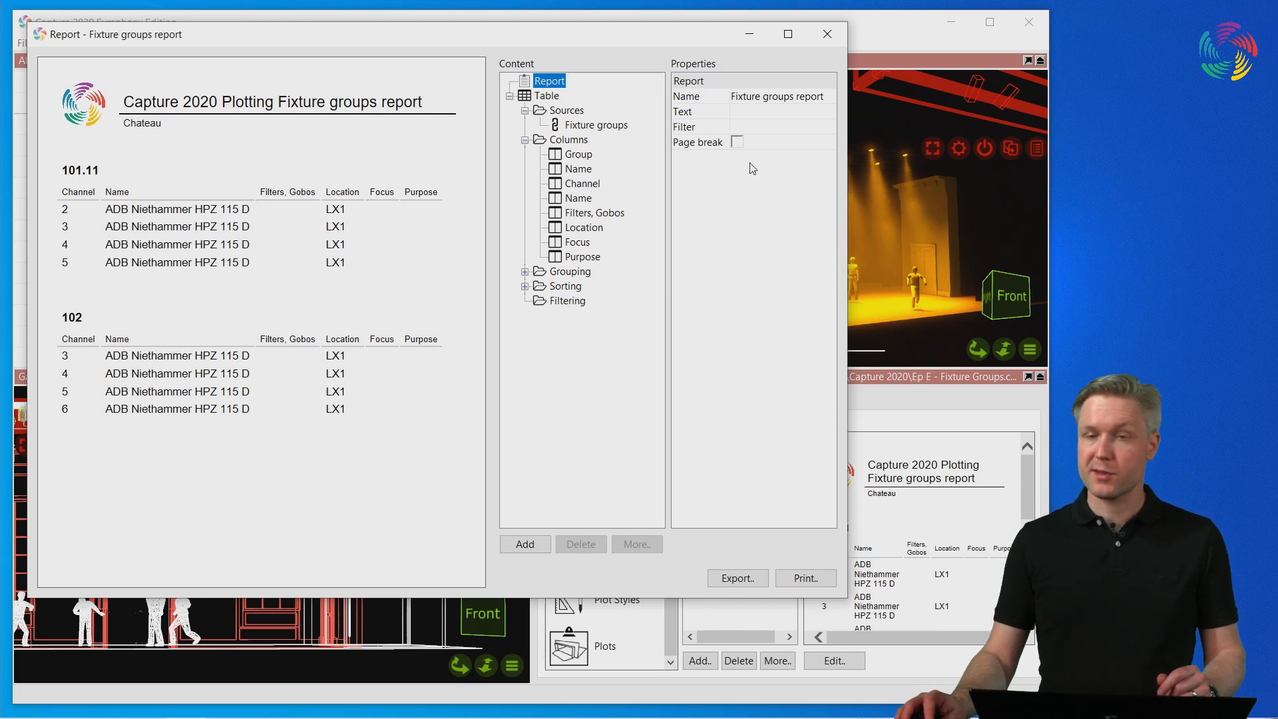
mouse_move(739, 149)
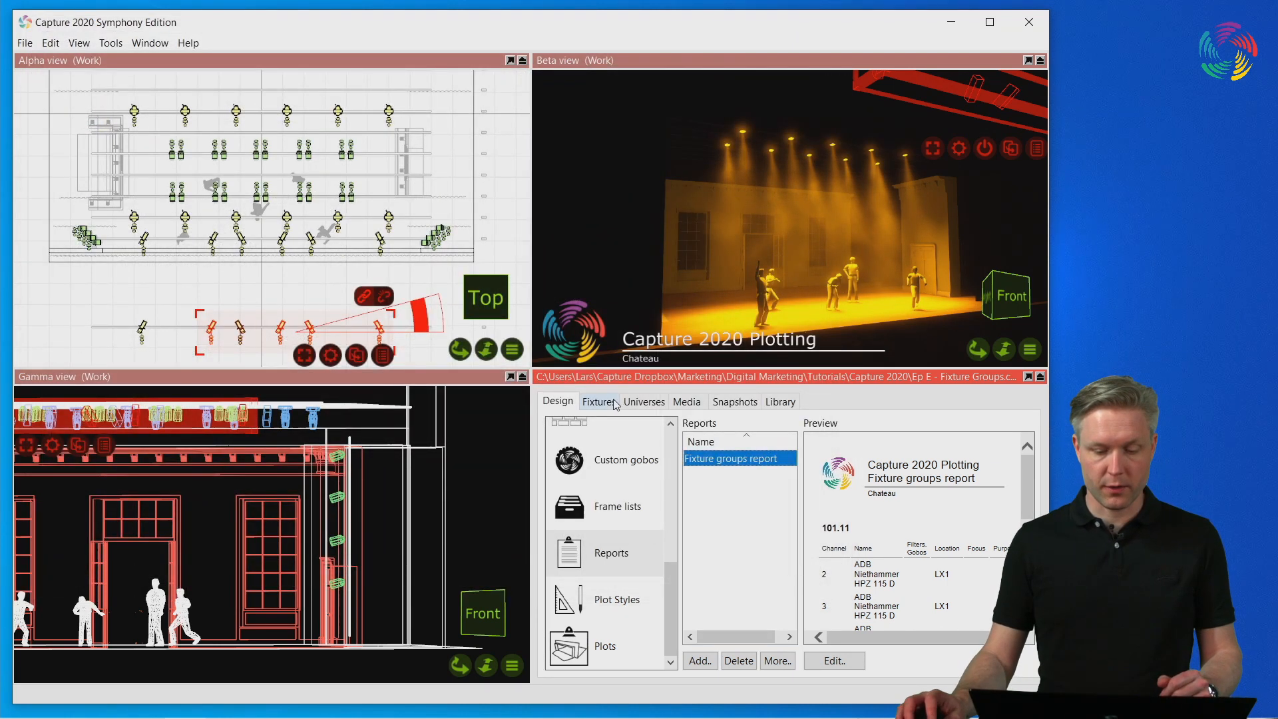
Show the project Fixtures list with the Groups column listing 101.11 and 102 memberships
click(598, 402)
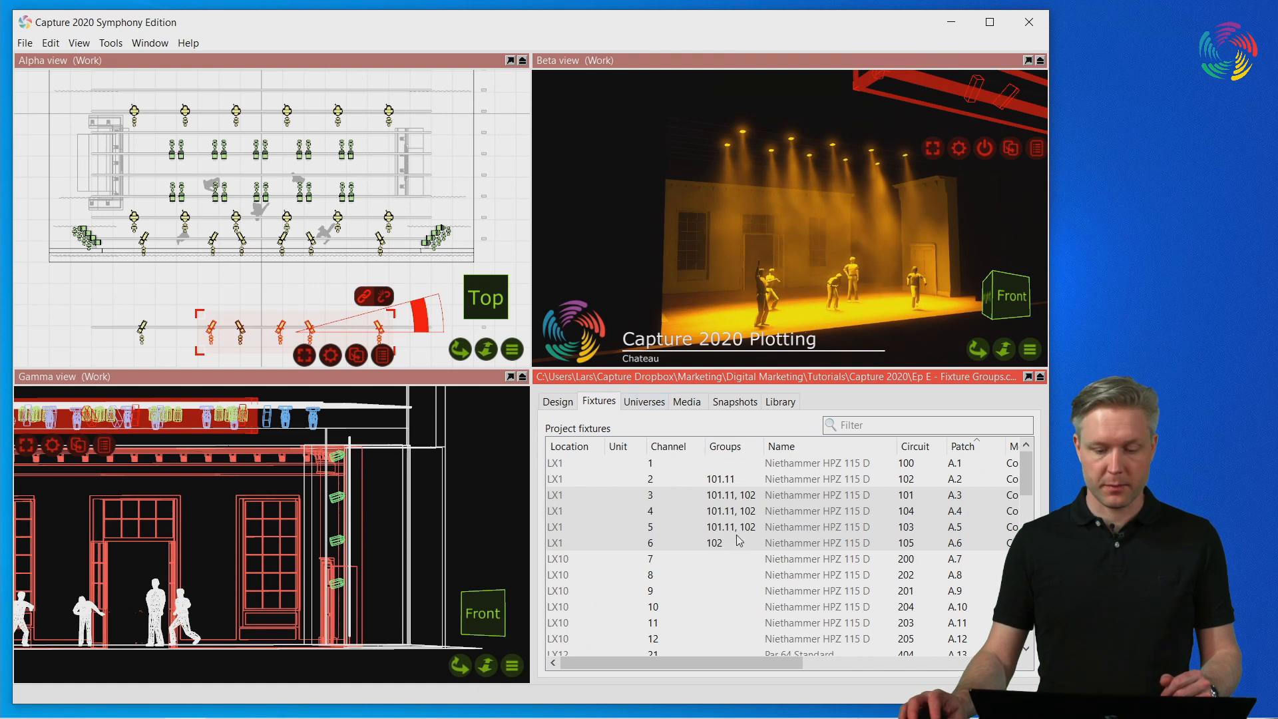